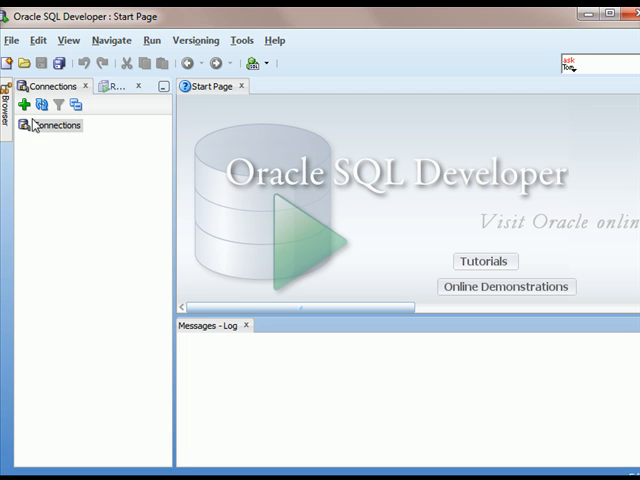
Start a new connection named 'XE - sys' with username sys.
left_click(56, 125)
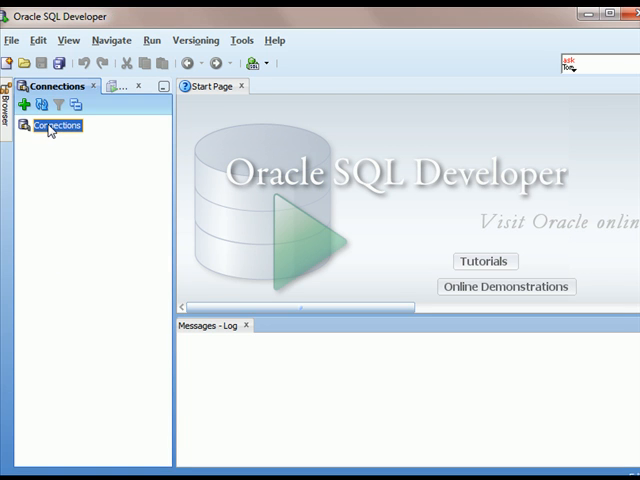
right_click(57, 125)
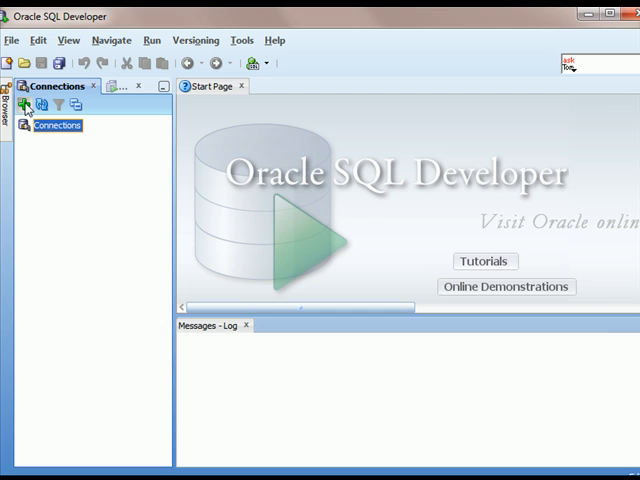
left_click(27, 104)
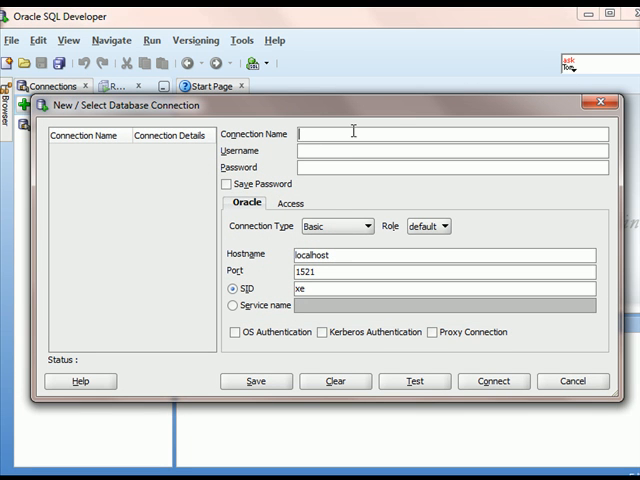
type("XE - s")
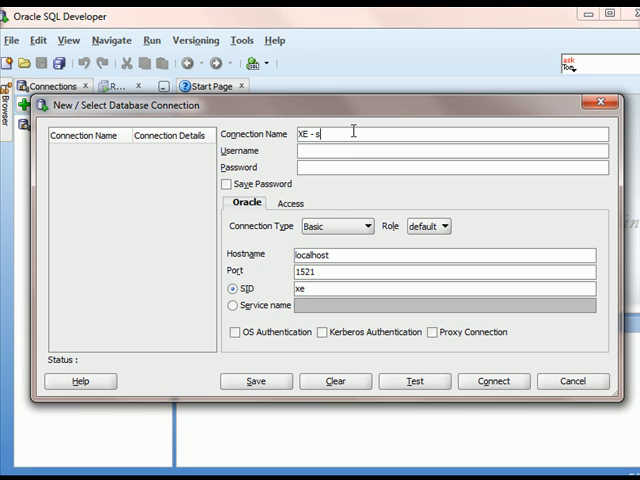
type("ys")
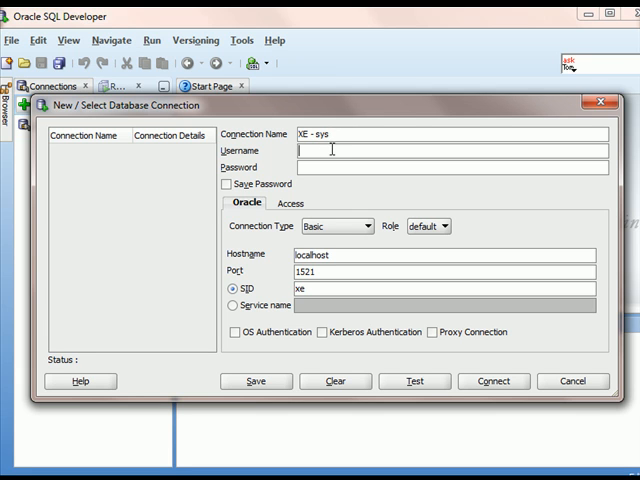
type("sys")
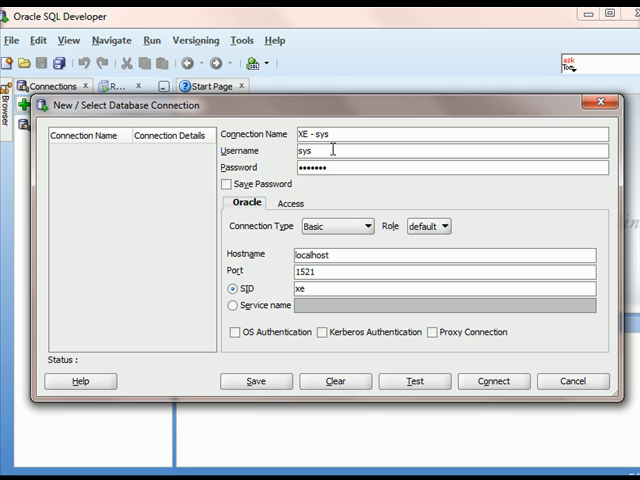
Save the password, set the role to SYSDBA, and connect.
left_click(227, 184)
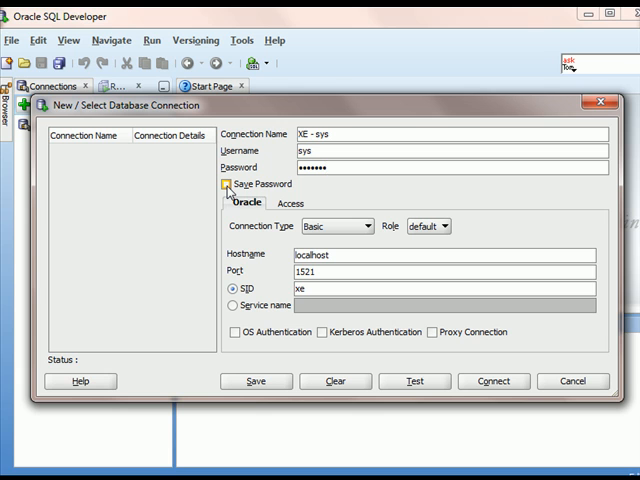
left_click(230, 183)
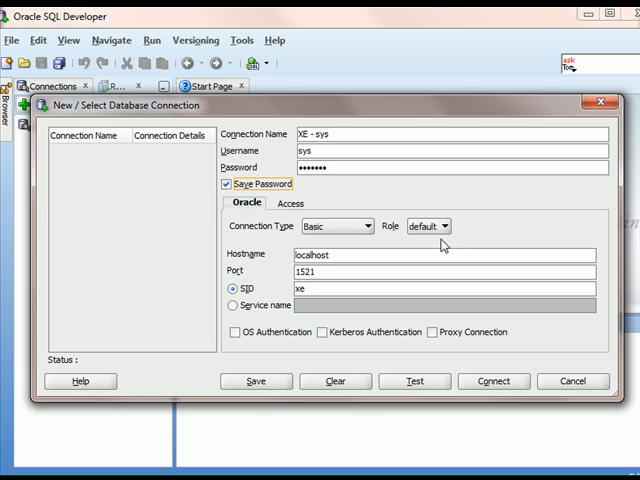
left_click(436, 225)
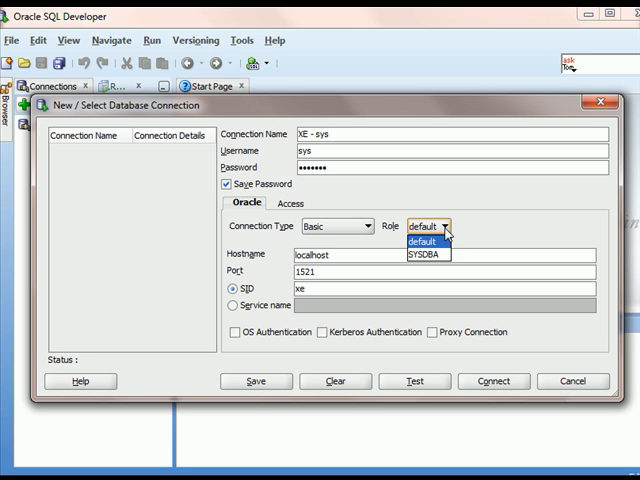
left_click(425, 254)
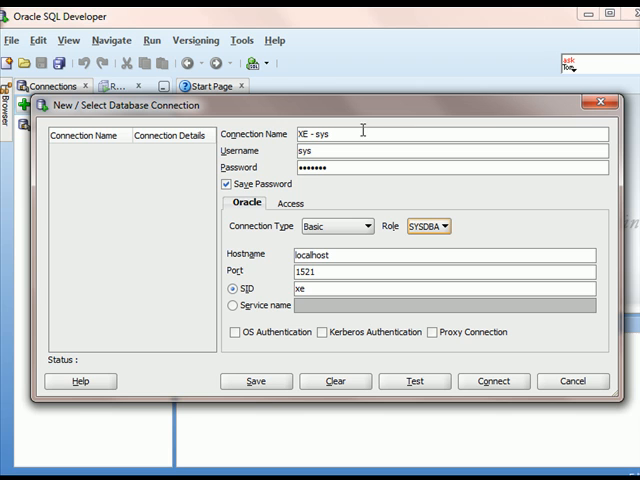
mouse_move(361, 133)
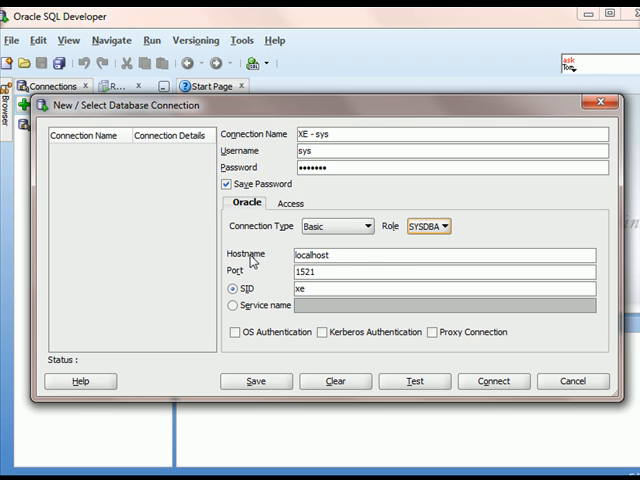
mouse_move(242, 299)
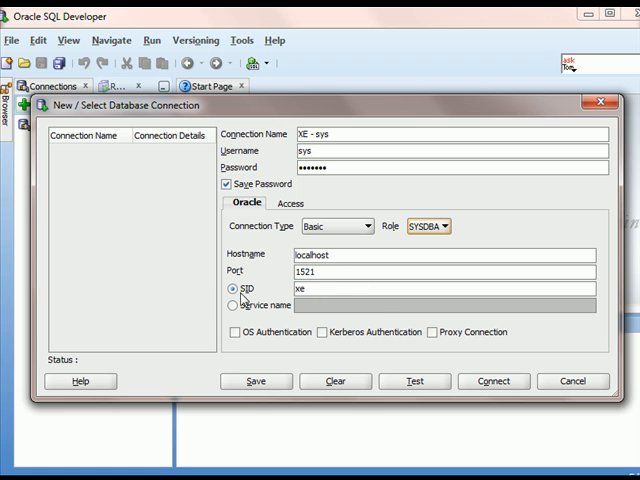
mouse_move(378, 316)
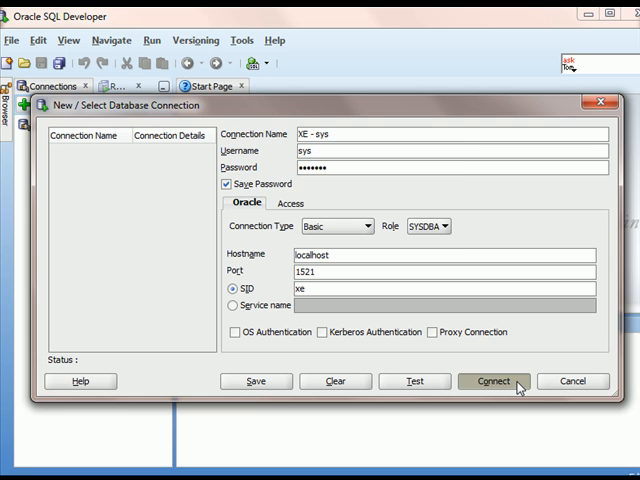
left_click(492, 381)
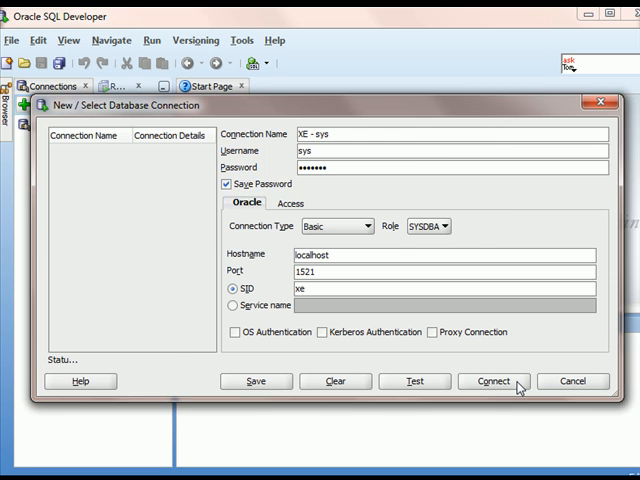
Finish connecting, then expand and collapse the XE - sys object tree.
left_click(492, 381)
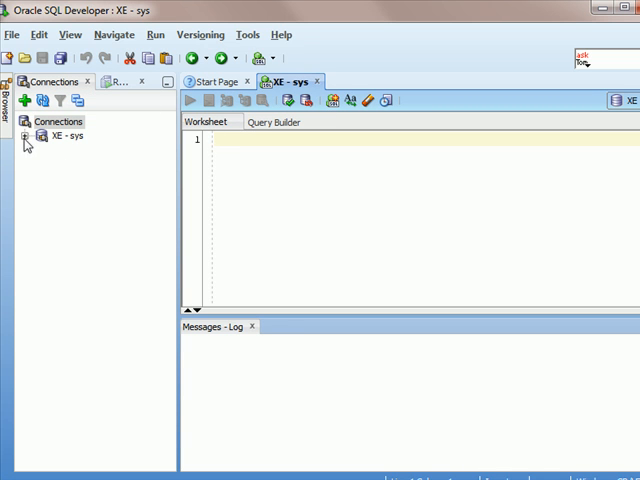
left_click(26, 135)
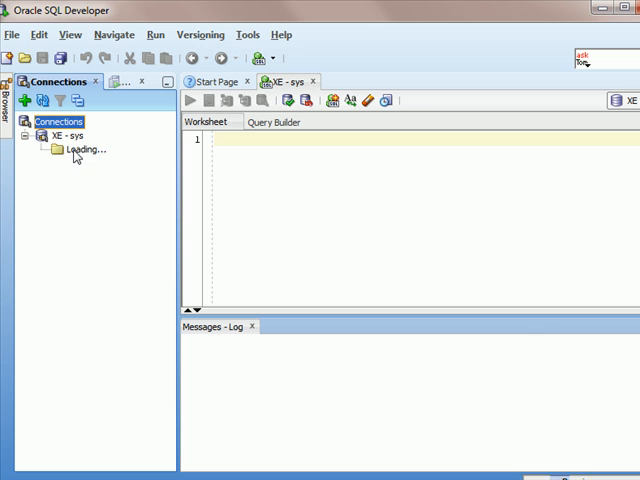
left_click(41, 135)
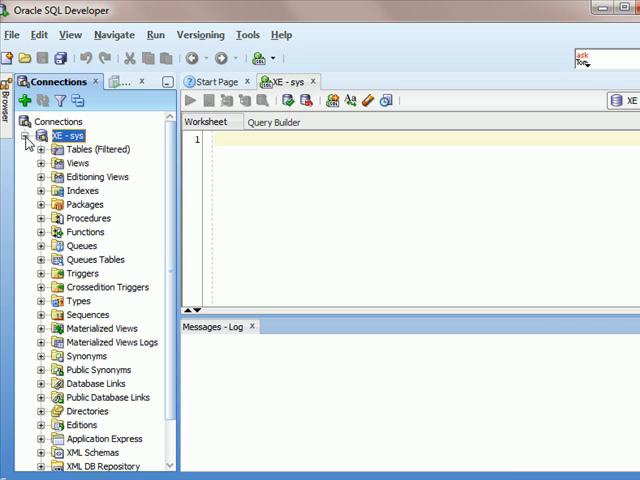
left_click(27, 135)
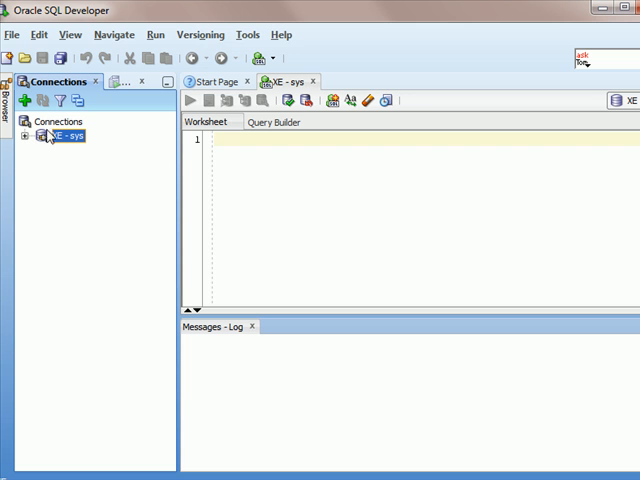
mouse_move(63, 135)
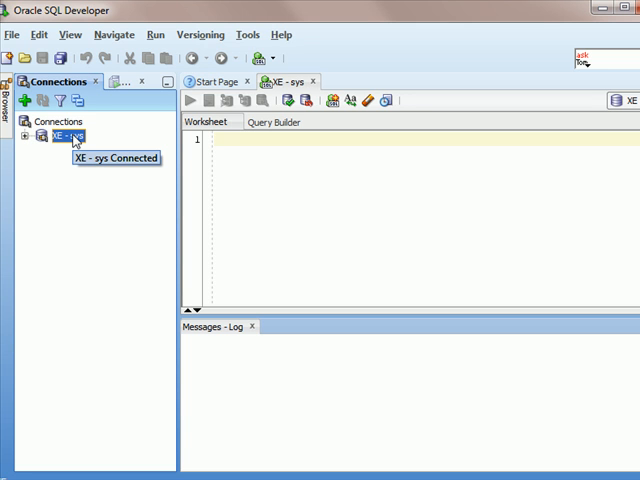
mouse_move(70, 34)
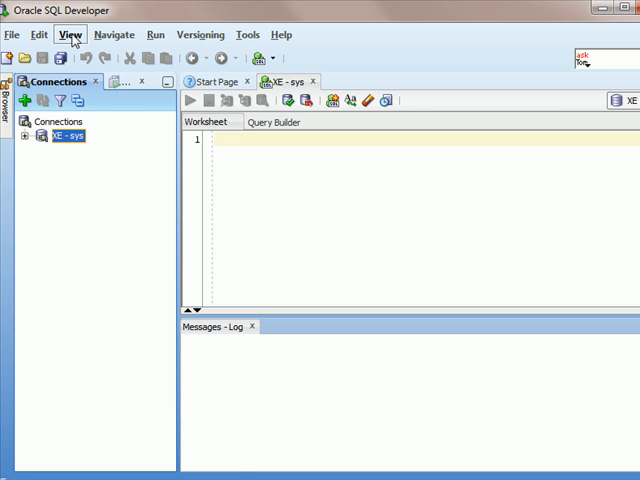
left_click(70, 34)
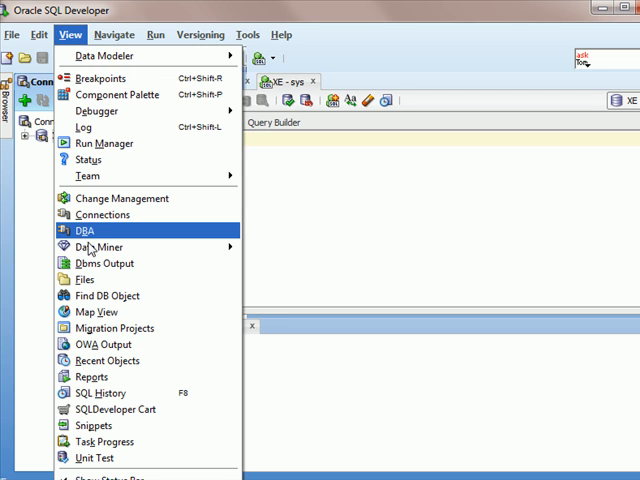
Show the DBA panel, add XE - sys to it, and expand its folders.
left_click(85, 230)
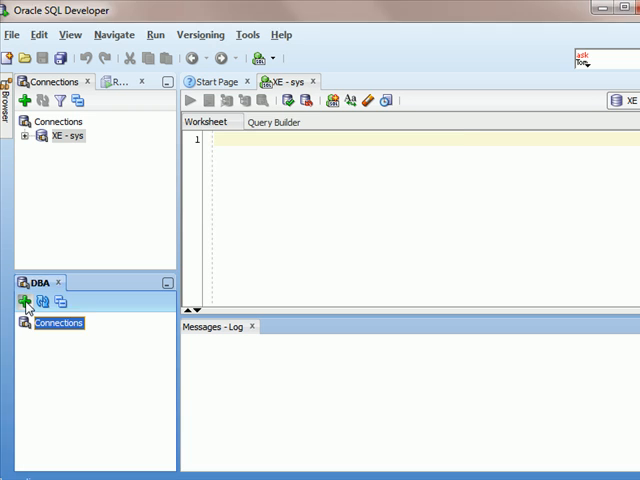
left_click(24, 302)
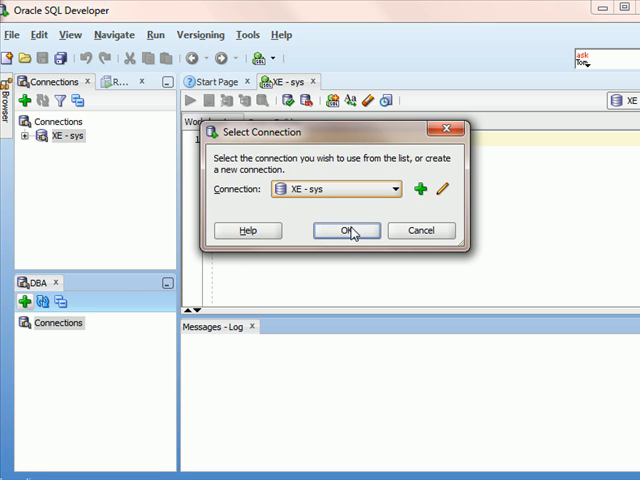
left_click(345, 230)
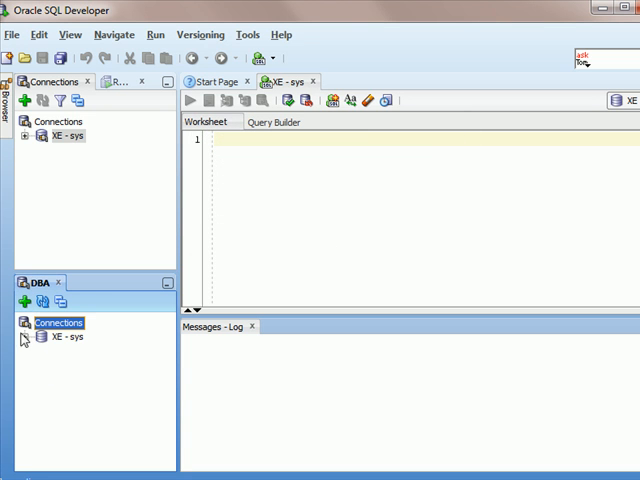
left_click(33, 336)
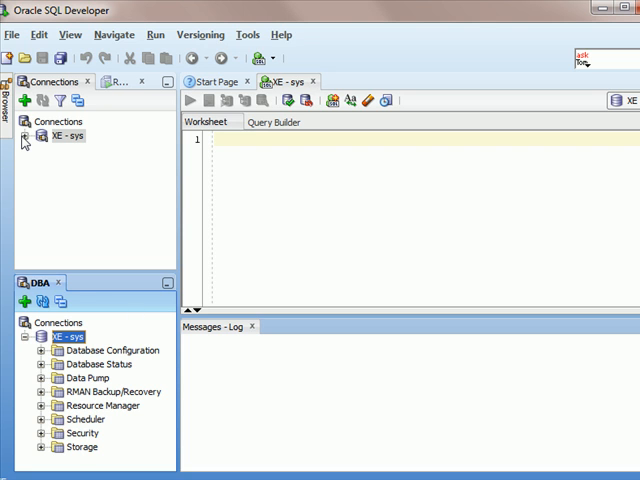
mouse_move(26, 140)
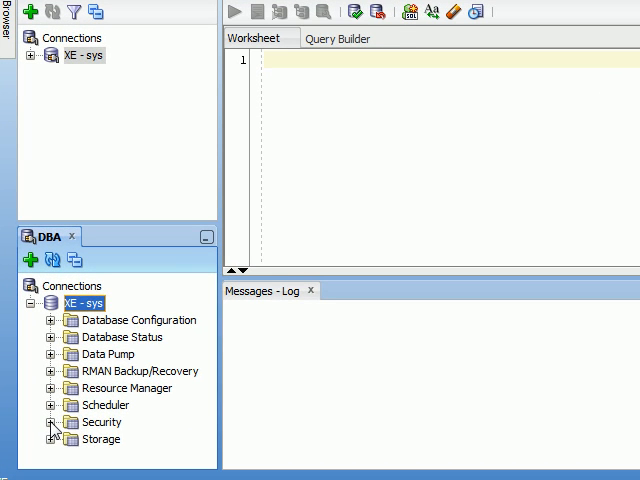
Expand Security in the DBA panel and scroll through the Users list.
left_click(52, 422)
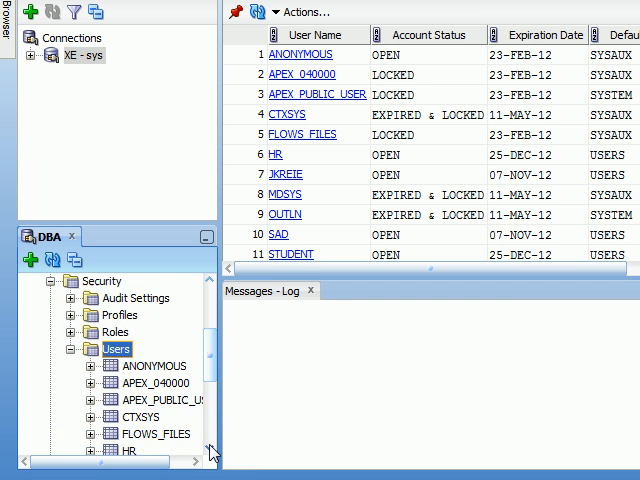
scroll("down", 3)
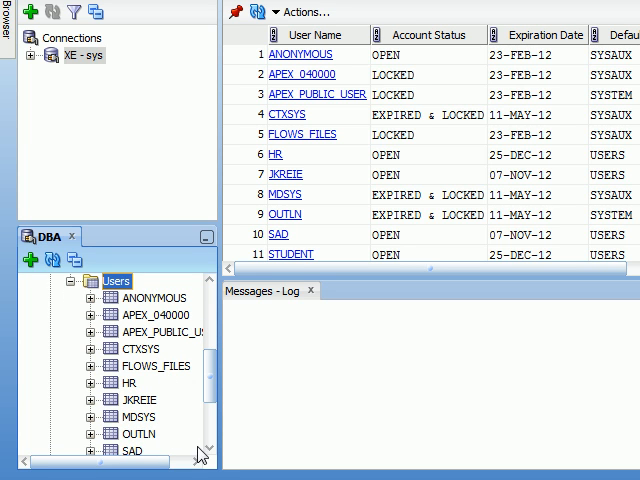
mouse_move(135, 388)
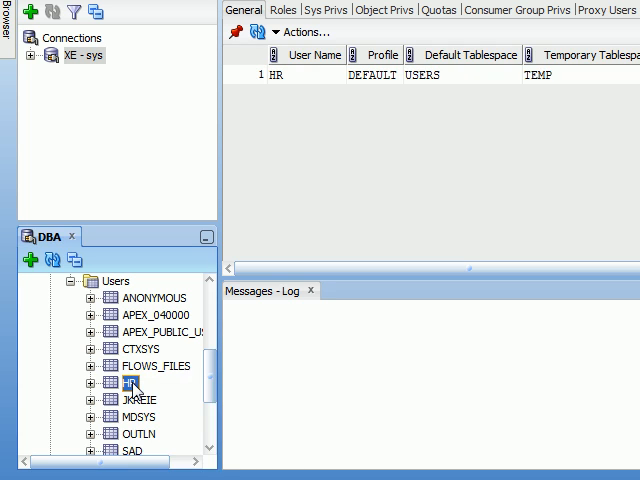
Create database user 'teams' with a password and dismiss the success message.
right_click(130, 382)
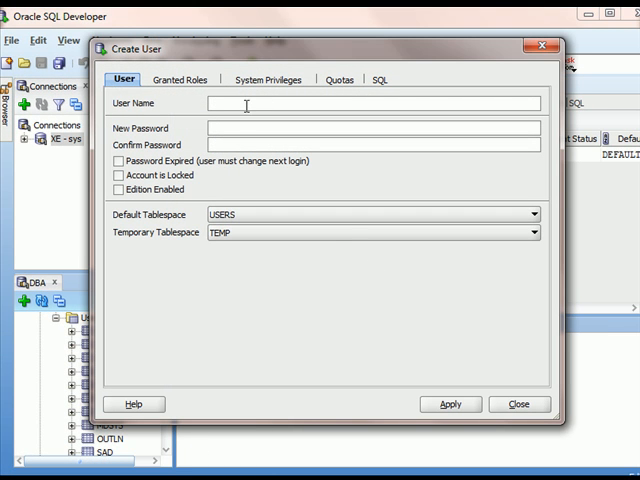
type("t")
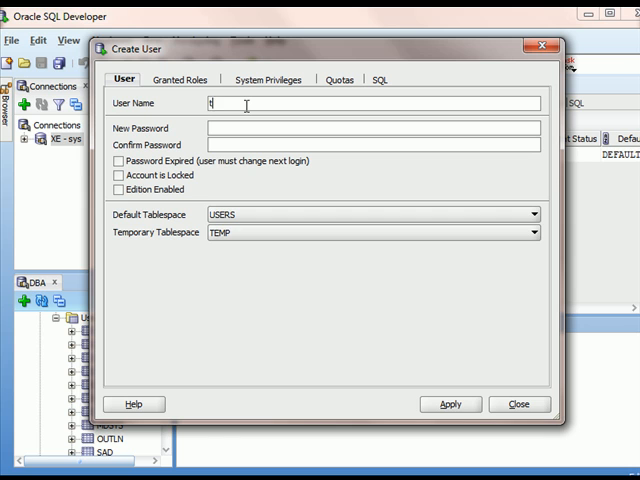
type("eams")
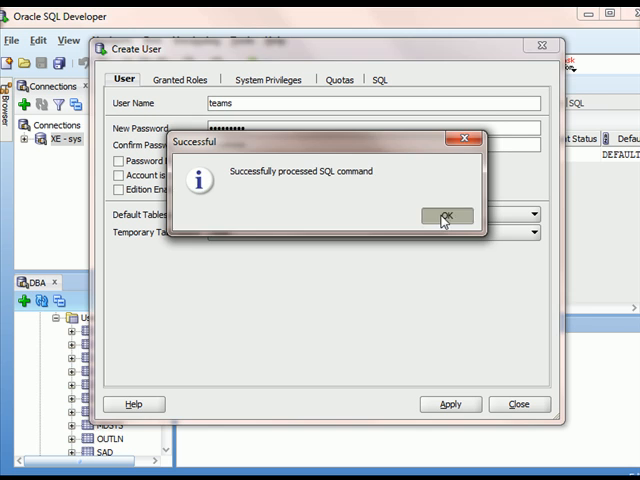
left_click(446, 217)
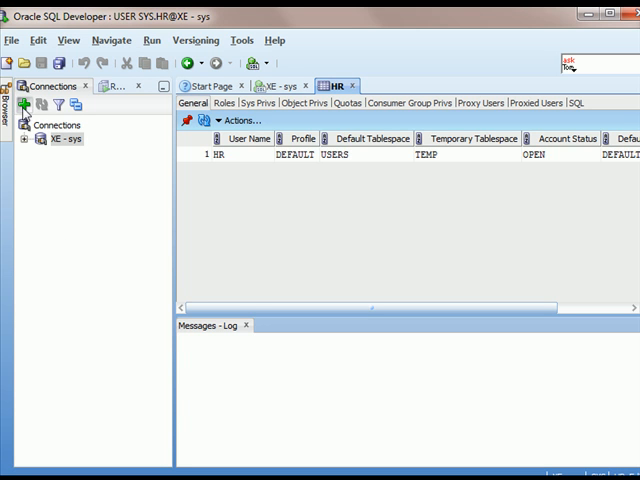
left_click(24, 105)
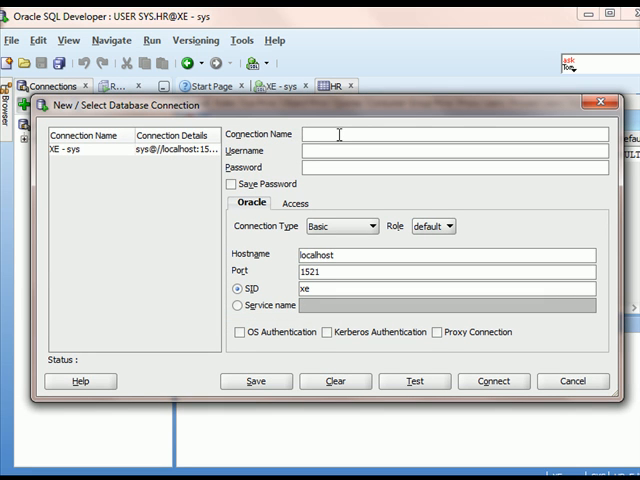
Connect as 'XE - teams' for user teams with saved password.
type("XE -")
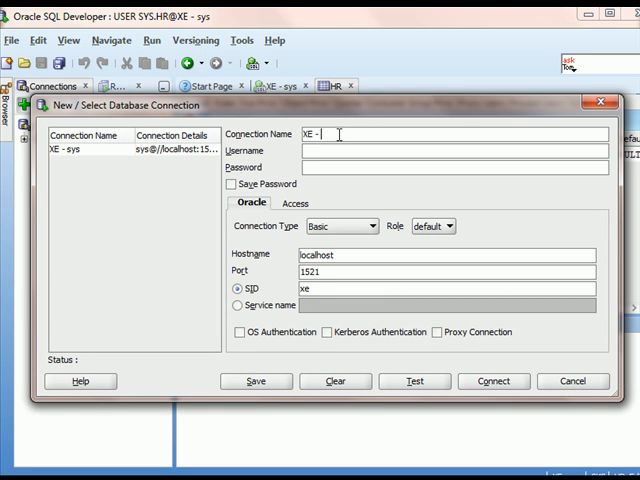
type("tea")
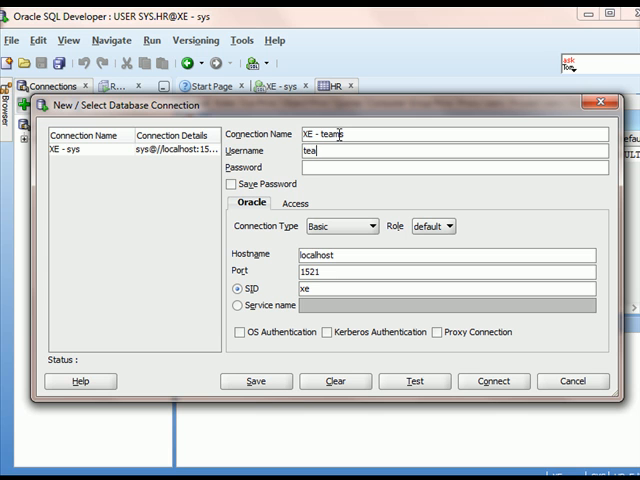
type("ms")
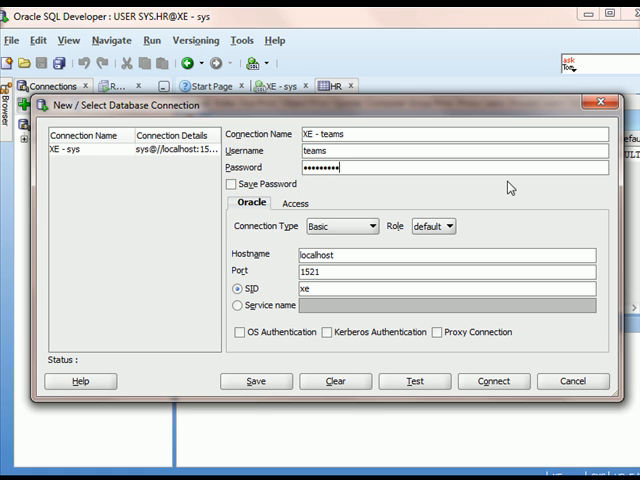
left_click(231, 184)
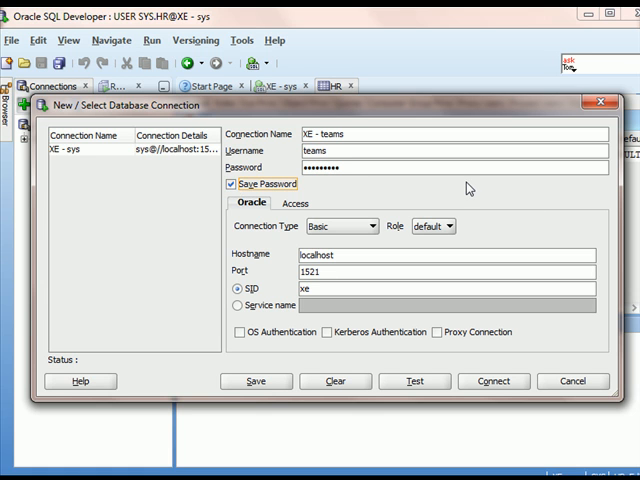
mouse_move(453, 230)
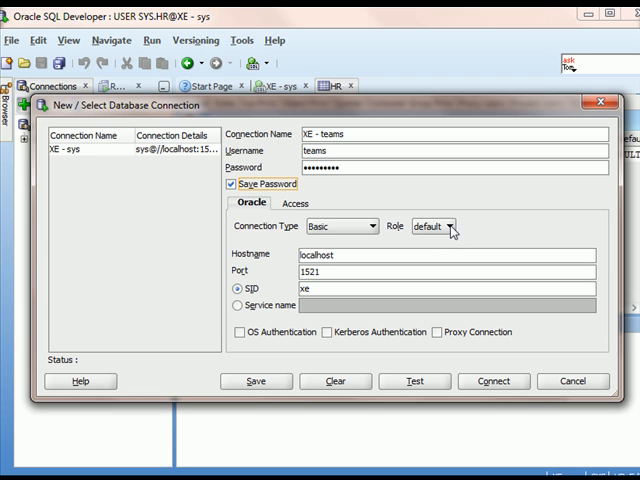
mouse_move(432, 232)
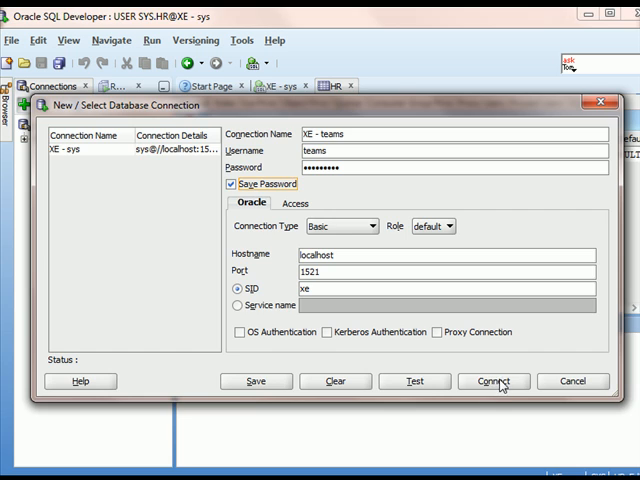
left_click(493, 381)
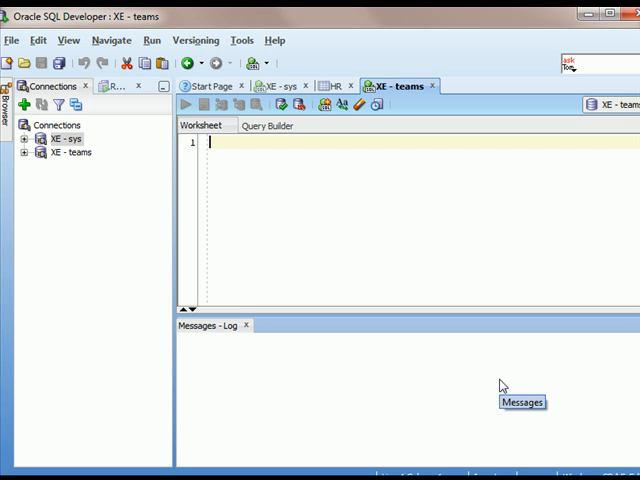